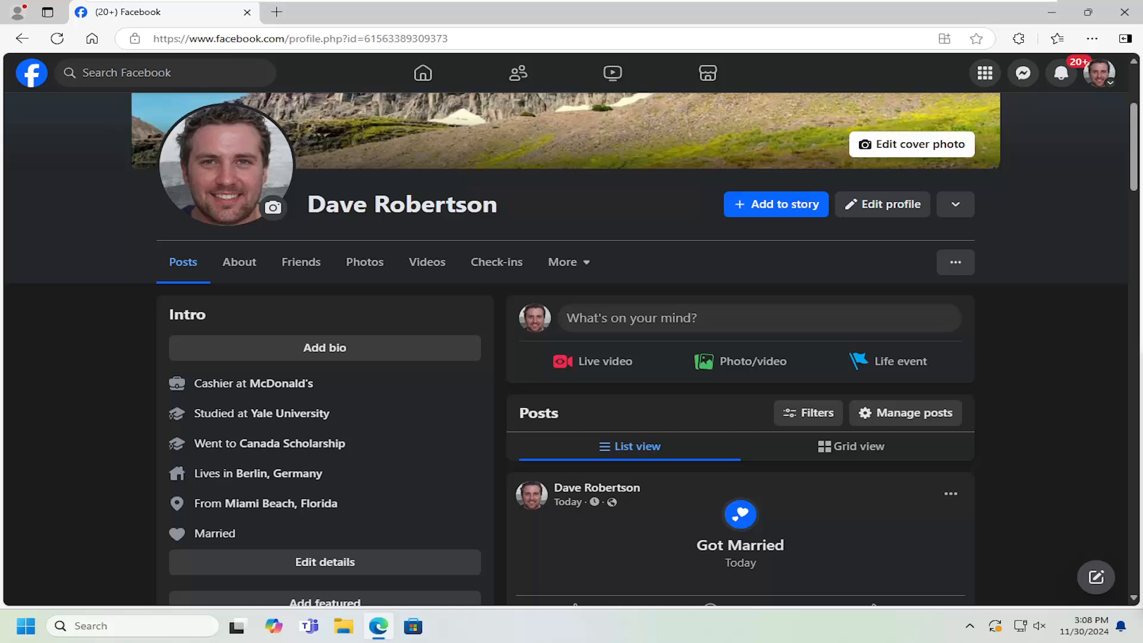
Search Facebook for 'youtube' so the verified YouTube page tops the results.
left_click(165, 73)
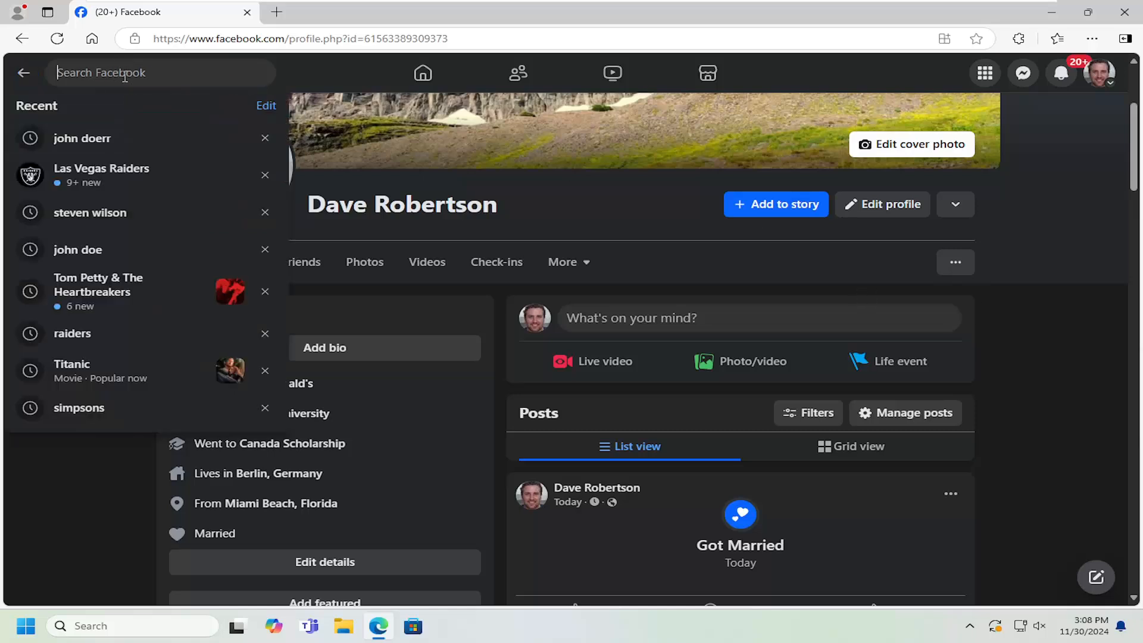
type("youtube")
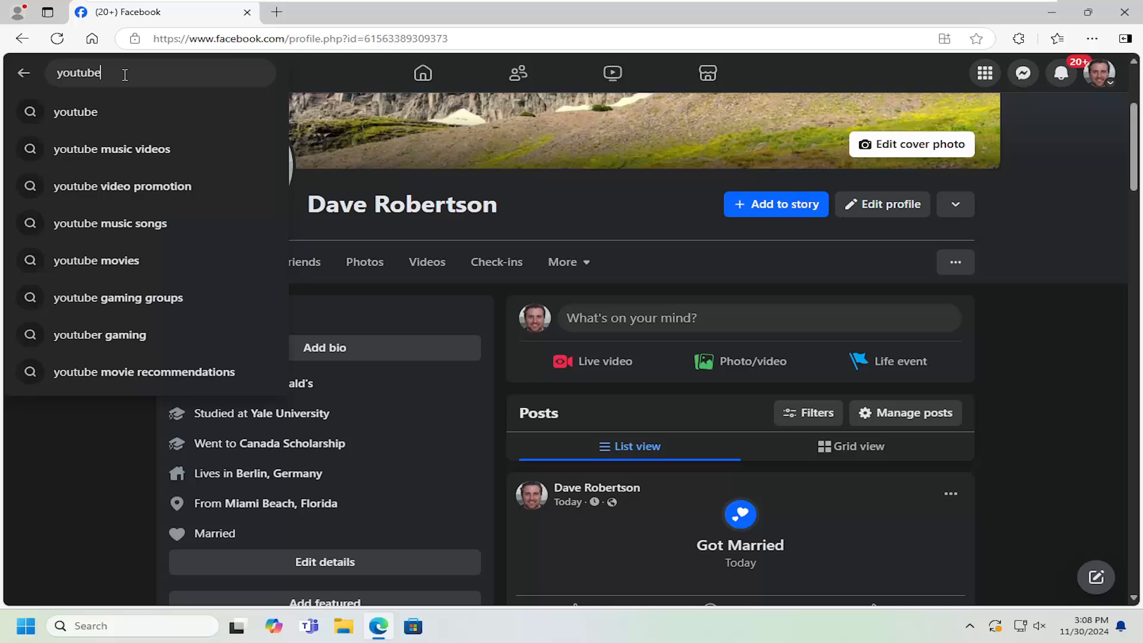
key("Enter")
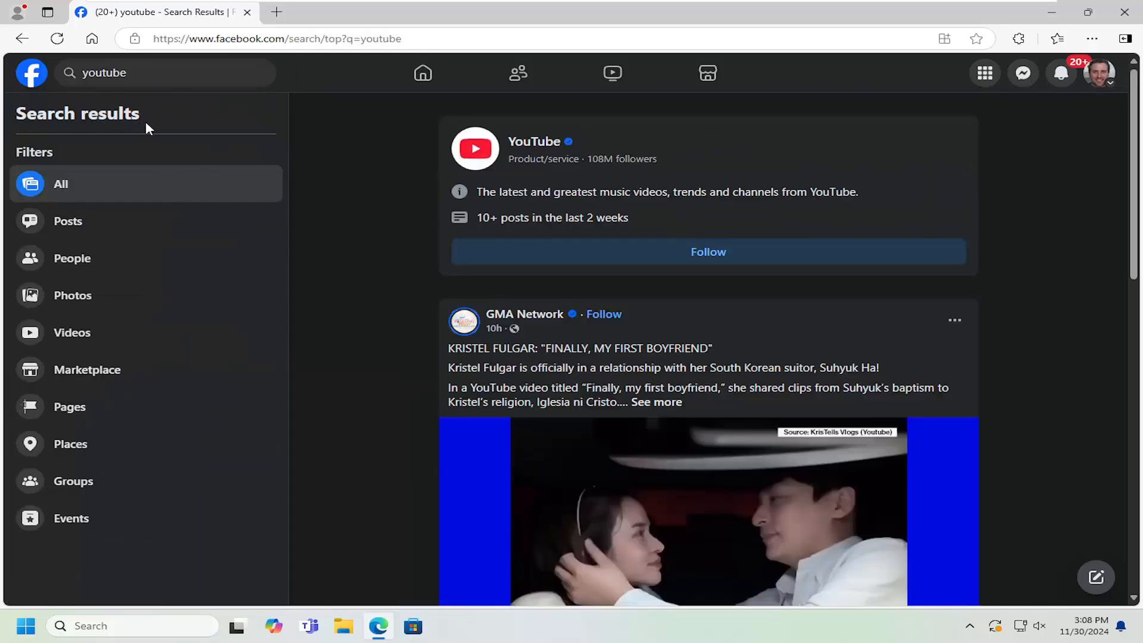
mouse_move(533, 141)
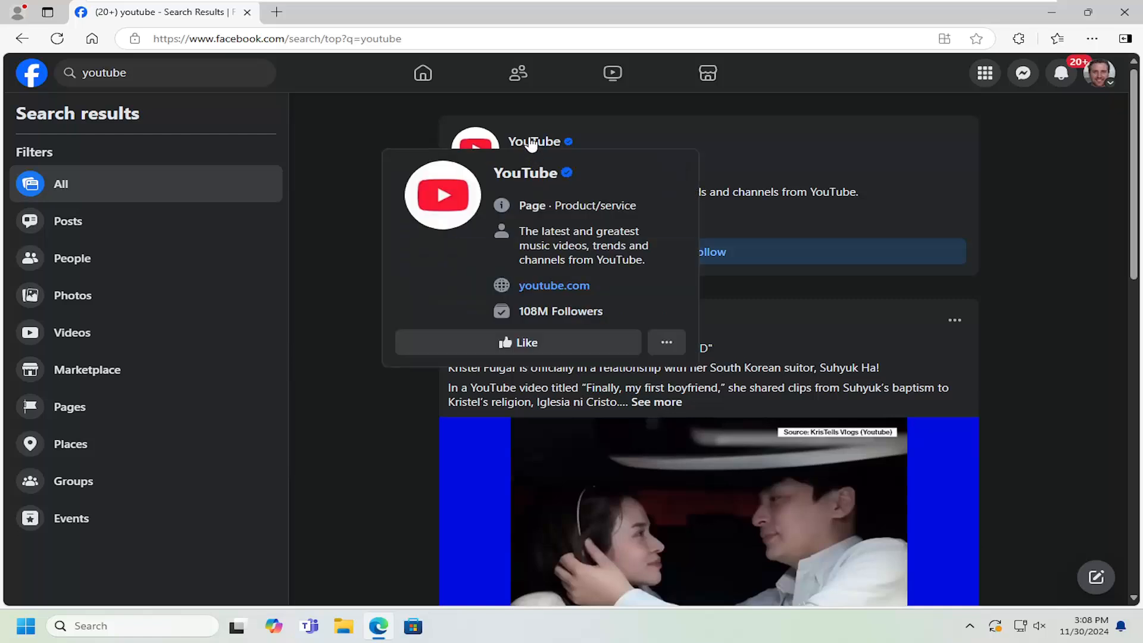
mouse_move(470, 206)
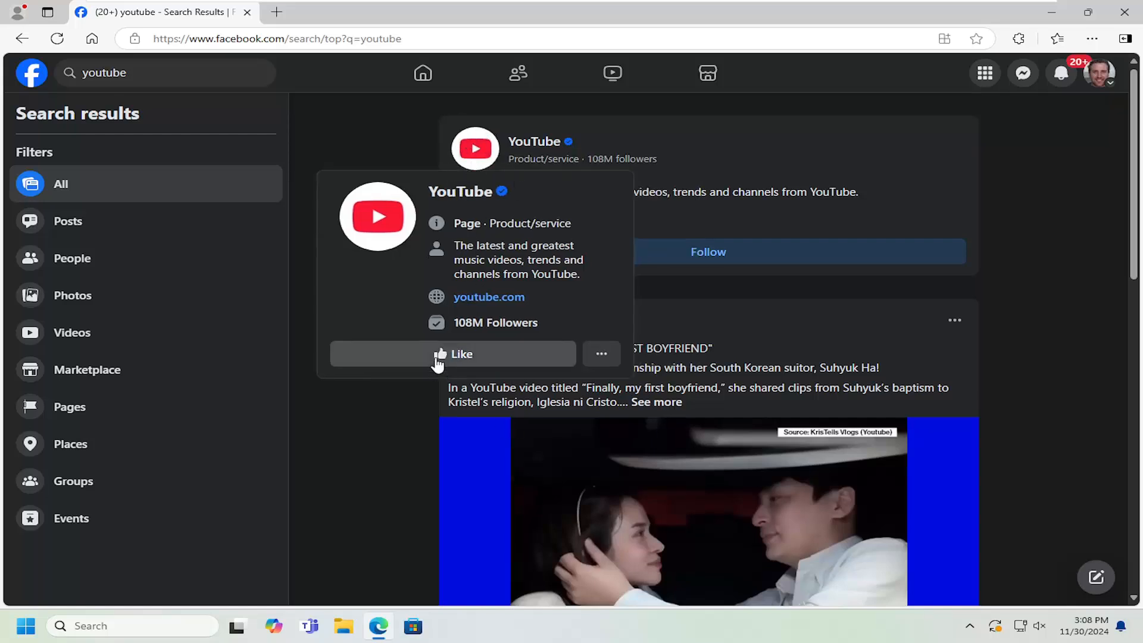
Like the YouTube page from its preview card and view the page showing 'Liked'.
left_click(452, 354)
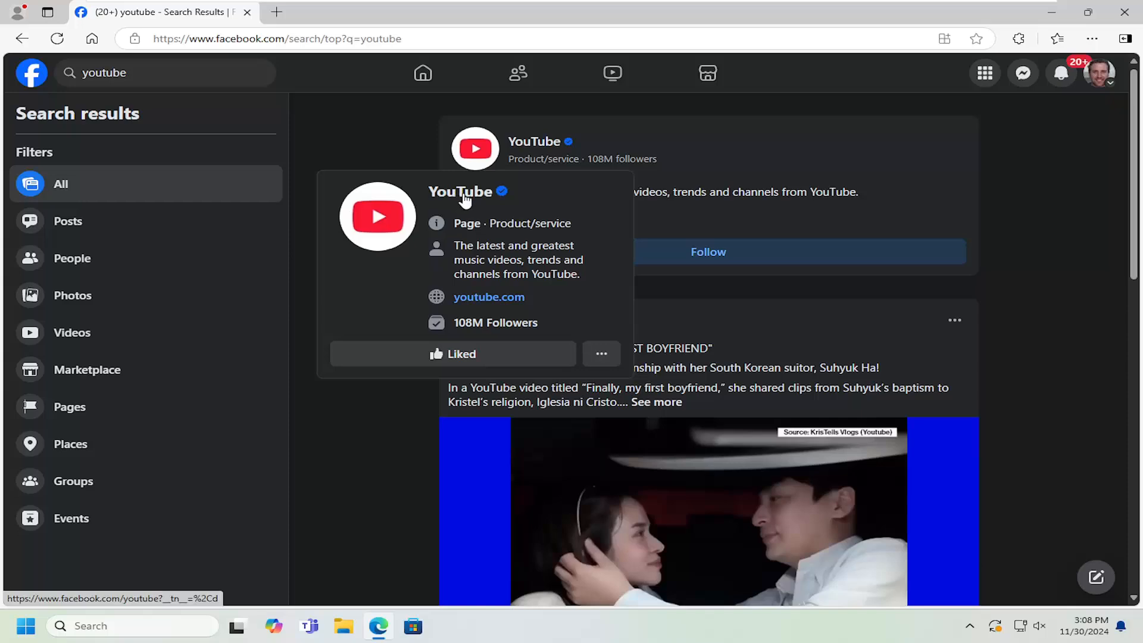
left_click(459, 190)
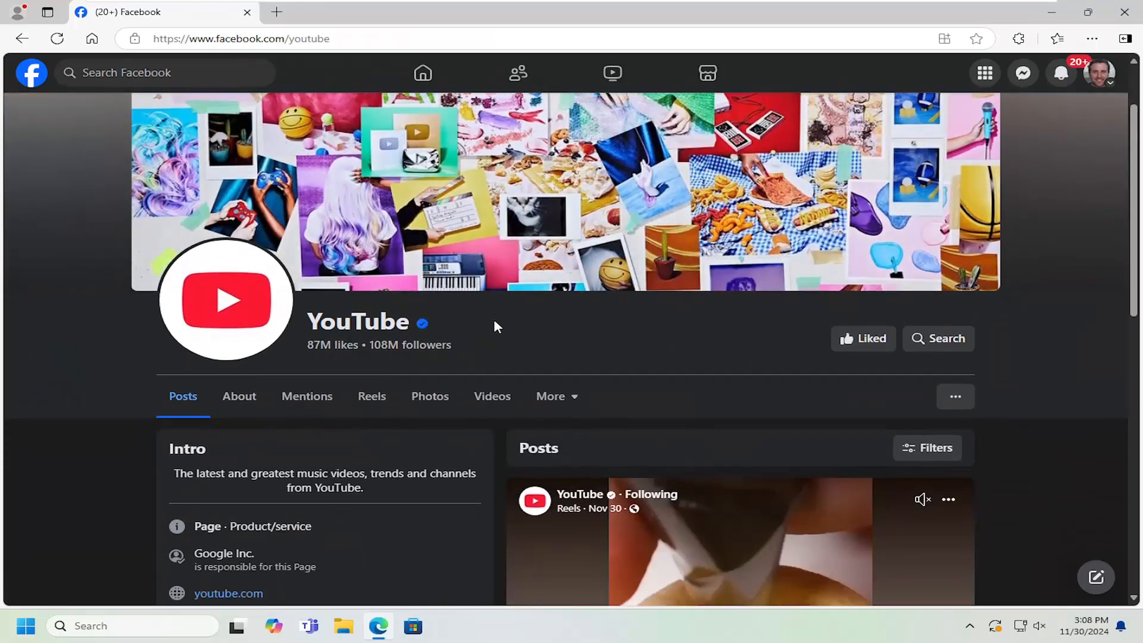
scroll("down", 3)
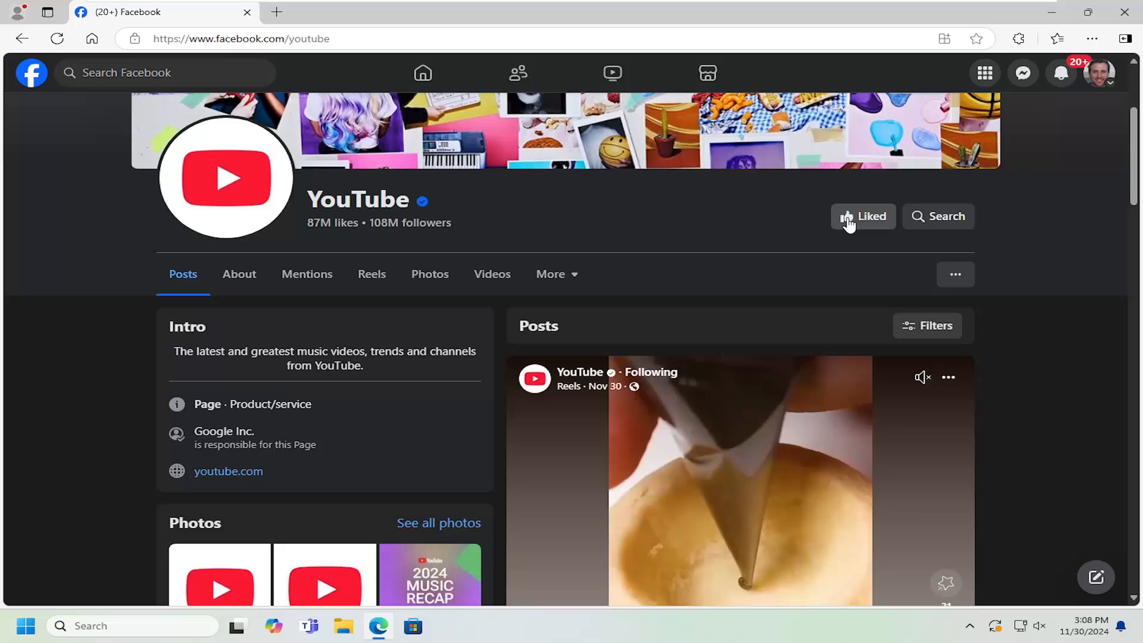